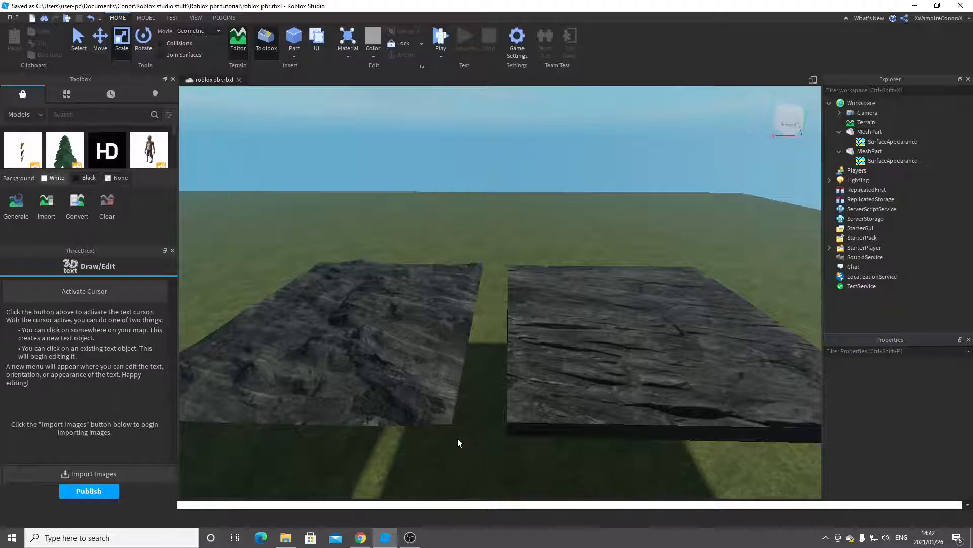
# - Orbit the rock slabs, then scroll the Cliff Rock page down to its flat maps list
pyautogui.moveTo(459, 442); pyautogui.dragTo(461, 391)
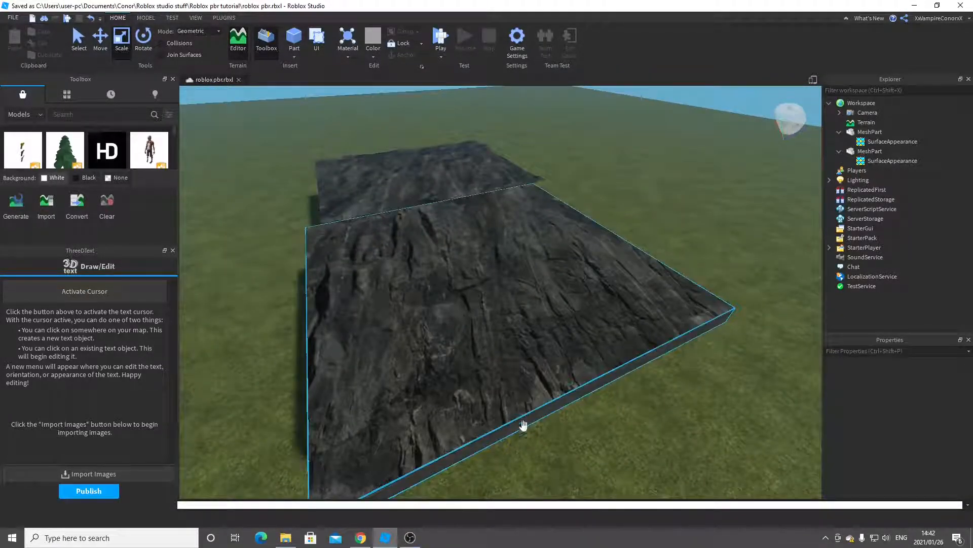
pyautogui.moveTo(523, 425); pyautogui.dragTo(459, 253)
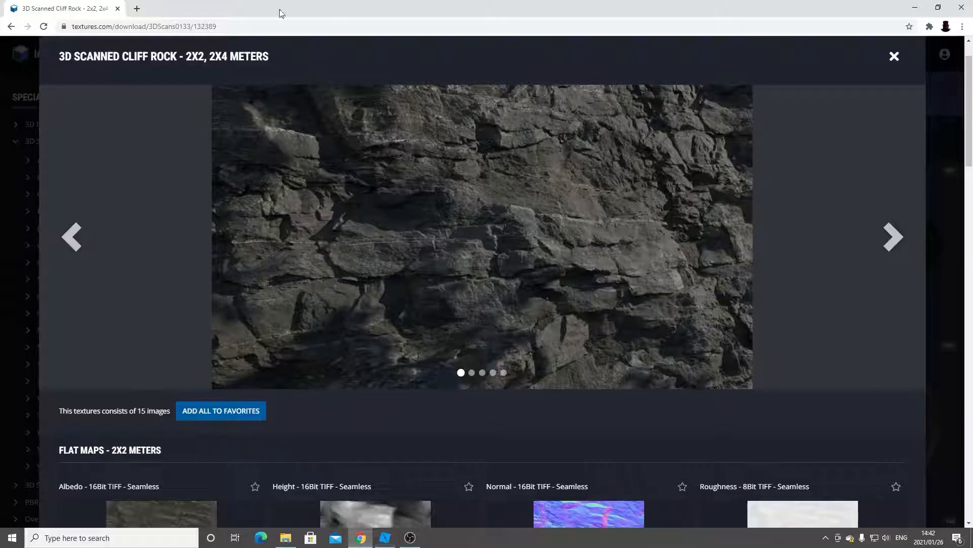
pyautogui.moveTo(371, 145)
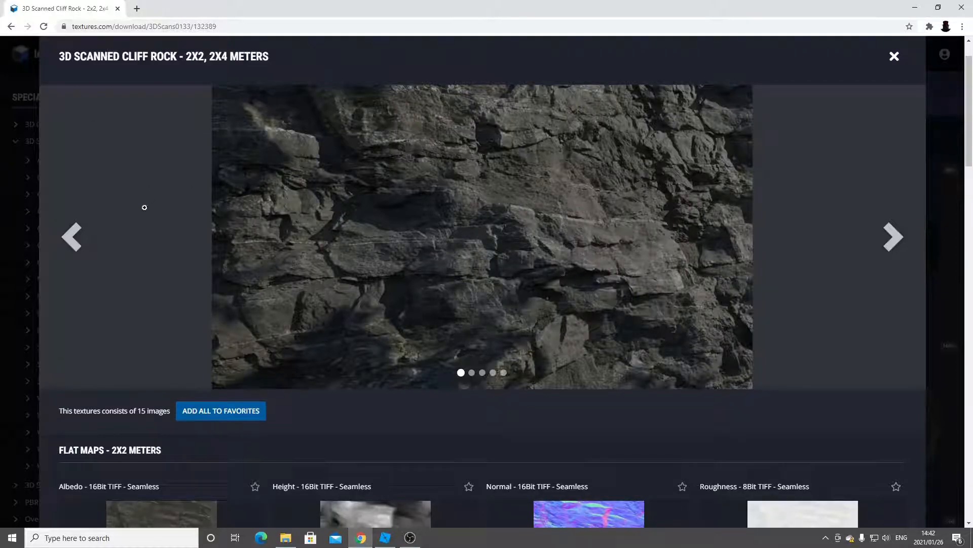
pyautogui.scroll(-3)
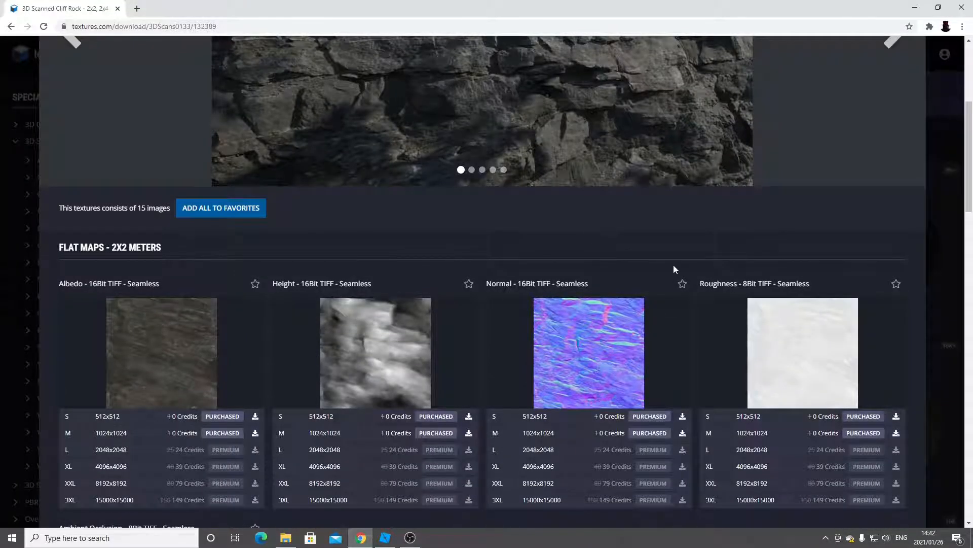
pyautogui.scroll(-3)
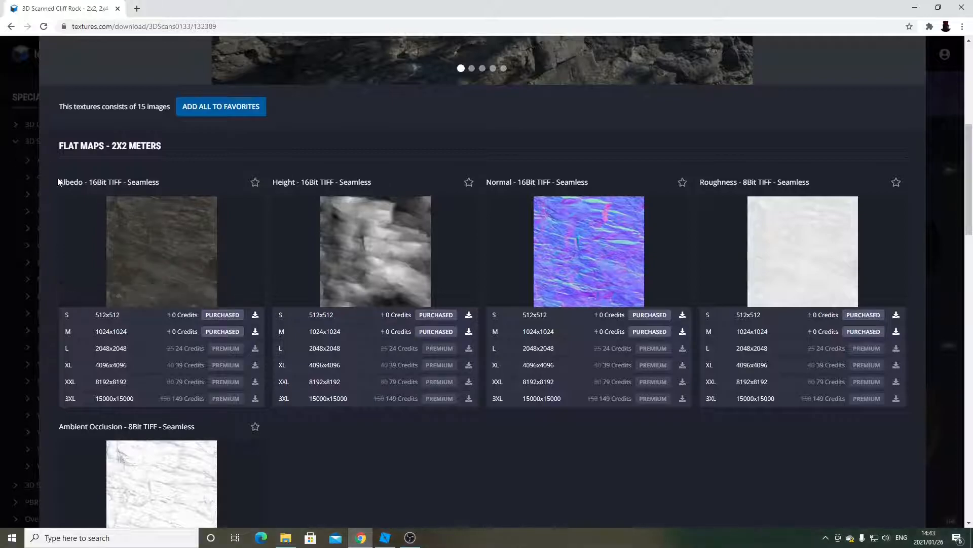
pyautogui.moveTo(161, 243)
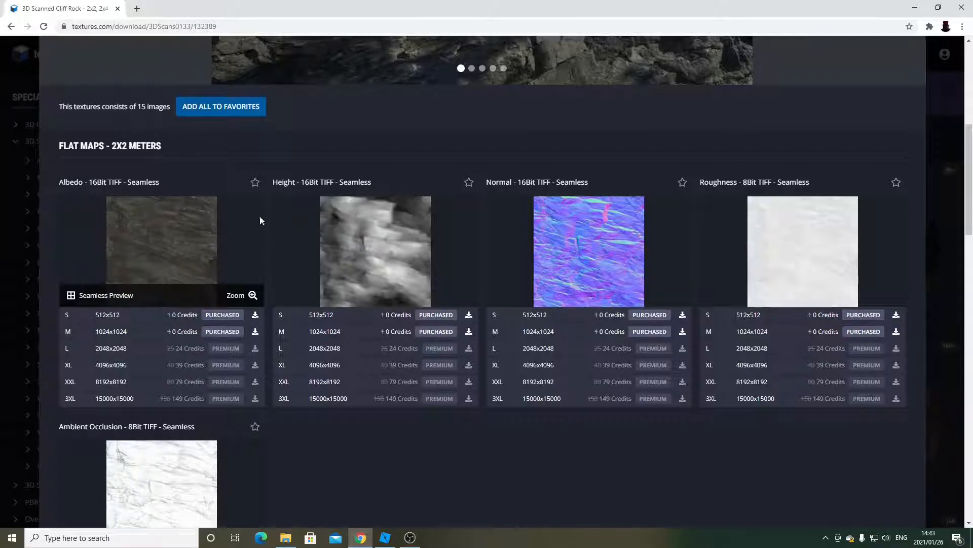
pyautogui.moveTo(426, 234)
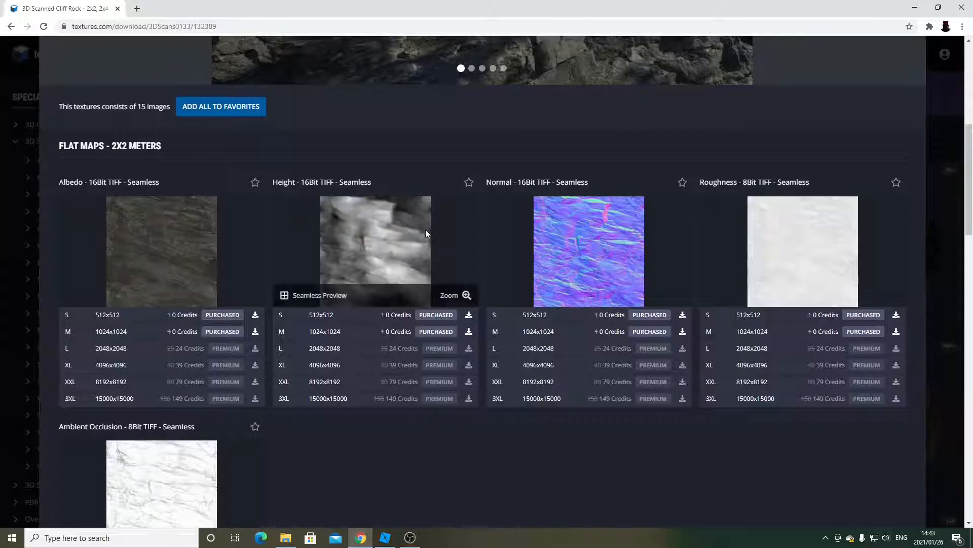
pyautogui.moveTo(513, 211)
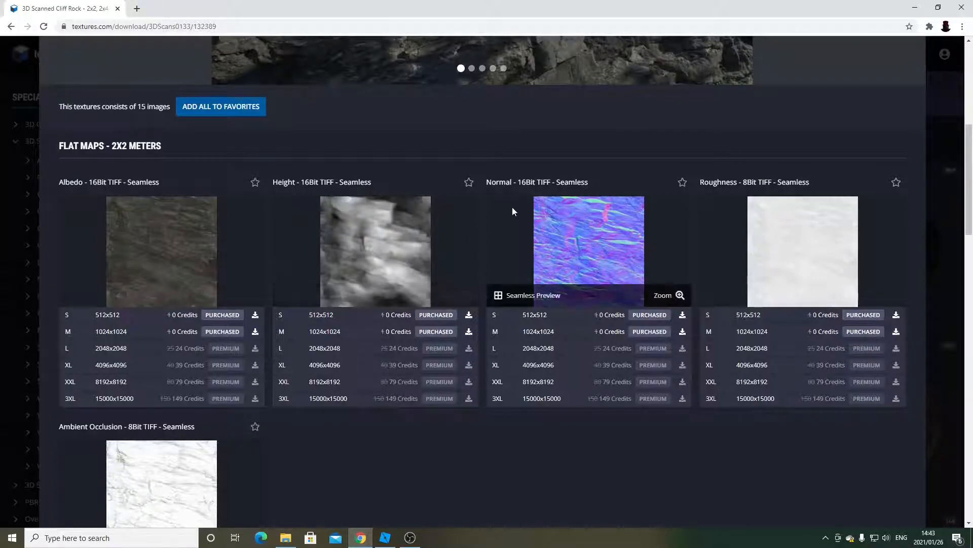
pyautogui.moveTo(719, 270)
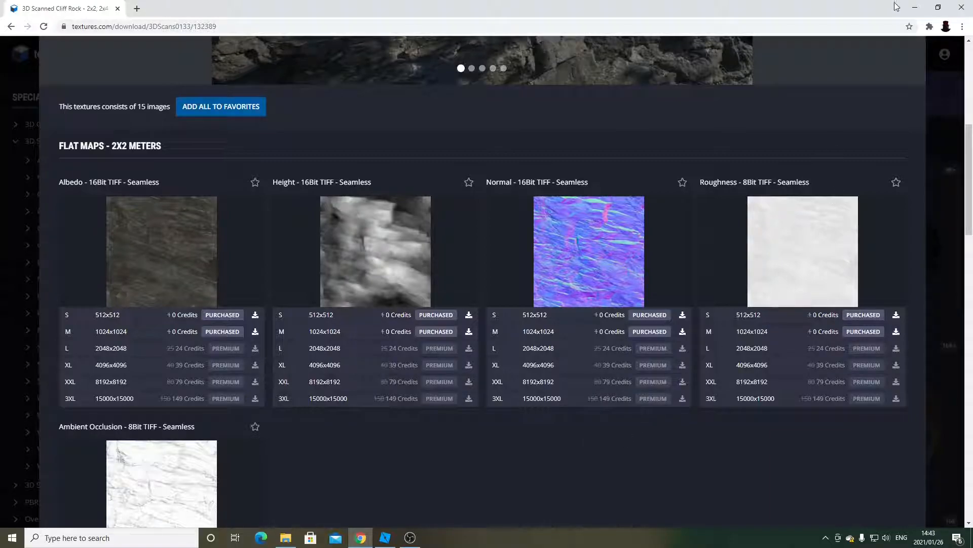
# - Dismiss Blender's splash and enable Statistics in the Viewport Overlays
pyautogui.click(285, 537)
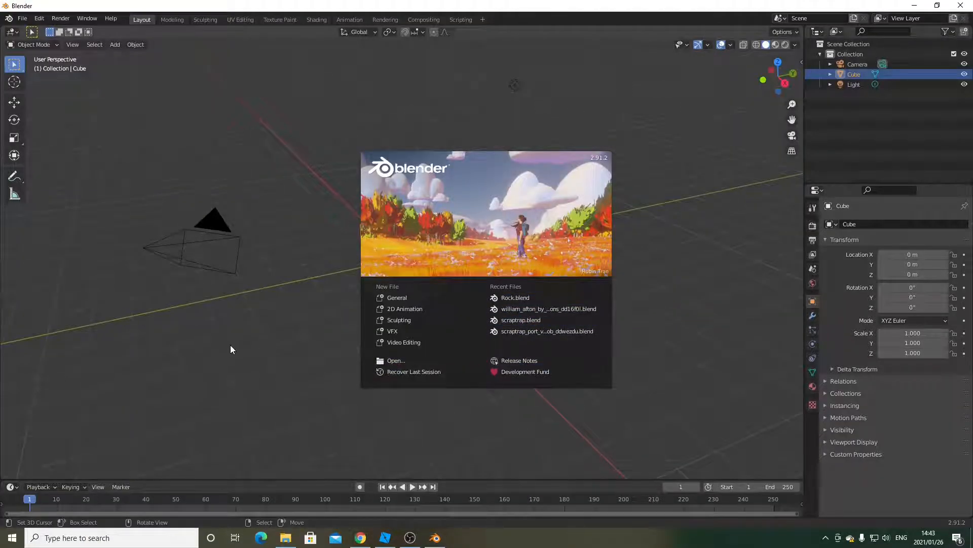
pyautogui.click(566, 285)
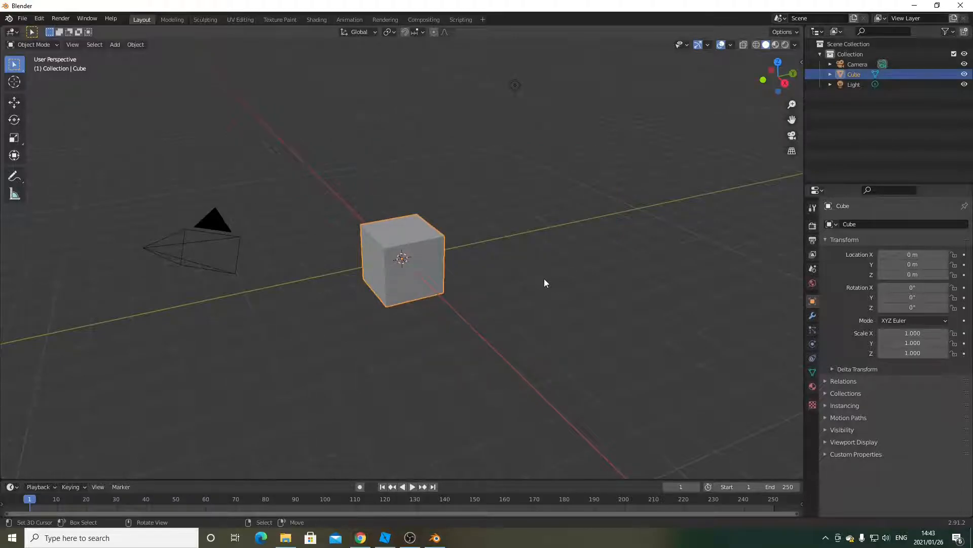
pyautogui.click(730, 43)
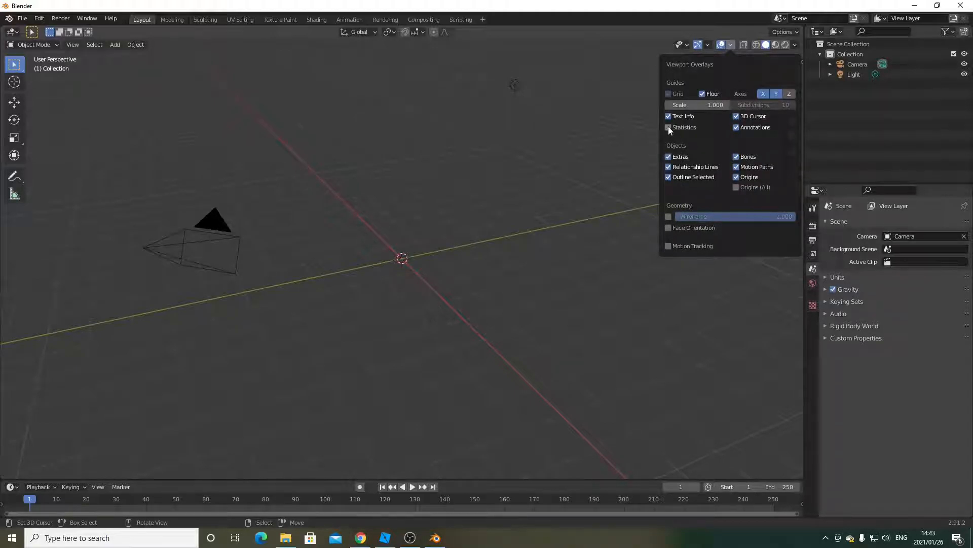
pyautogui.click(668, 126)
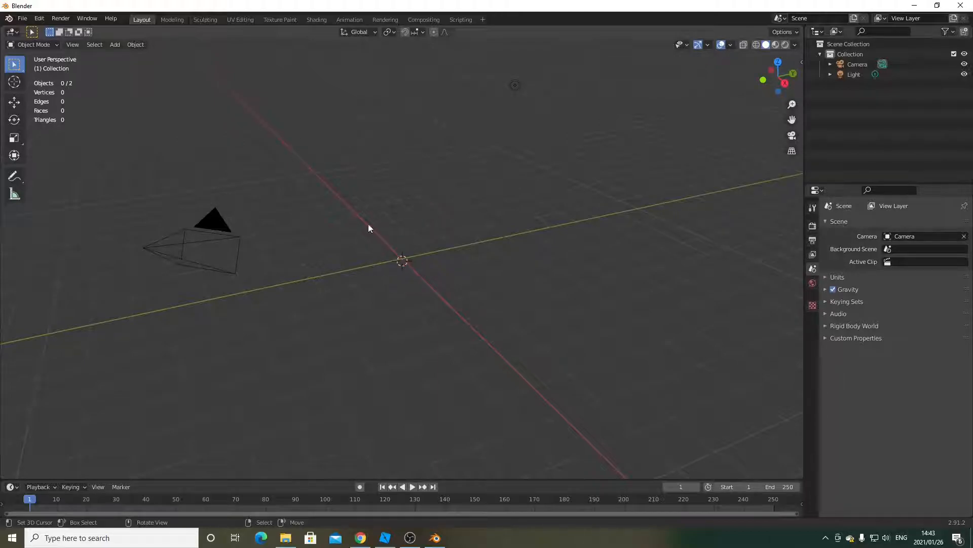
pyautogui.moveTo(237, 142)
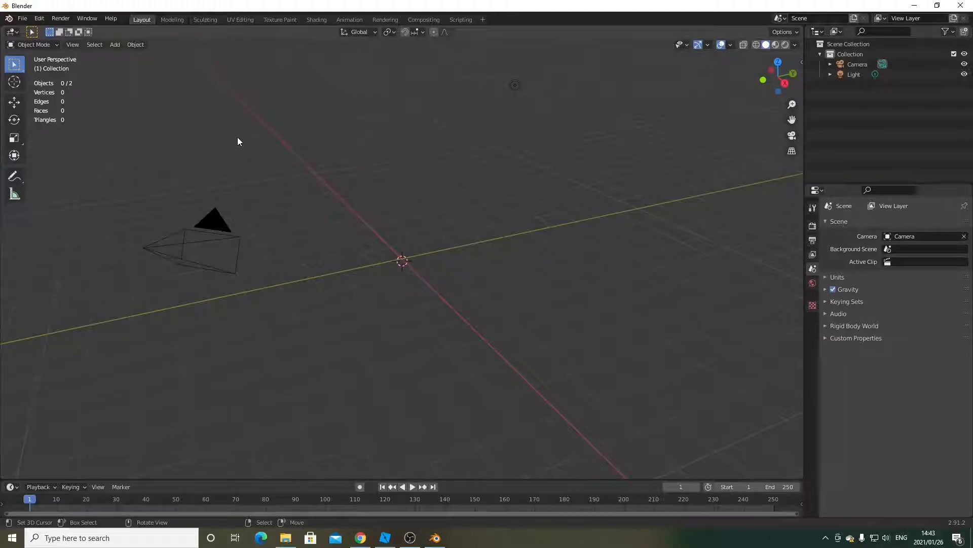
pyautogui.moveTo(115, 44)
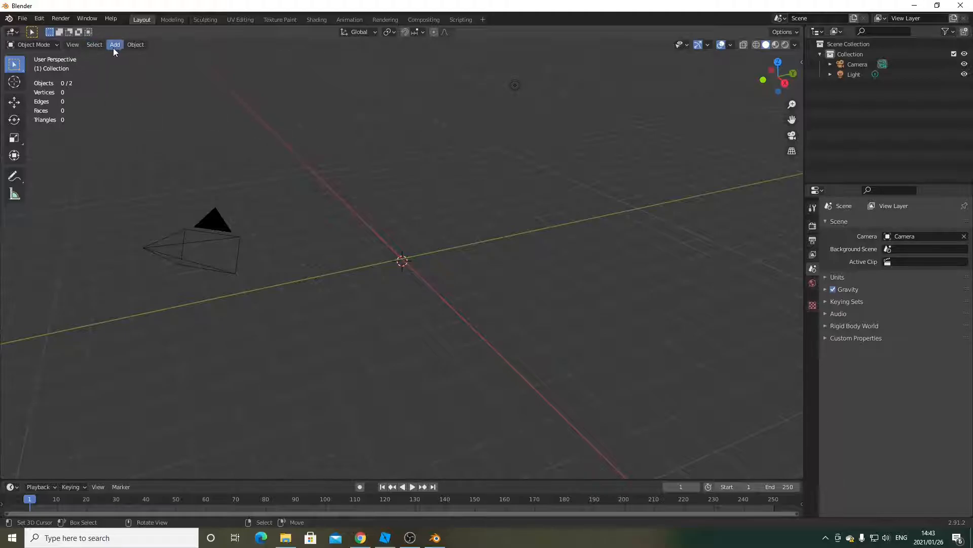
# - Add a Plane mesh to the scene and enter Edit Mode on it
pyautogui.click(114, 43)
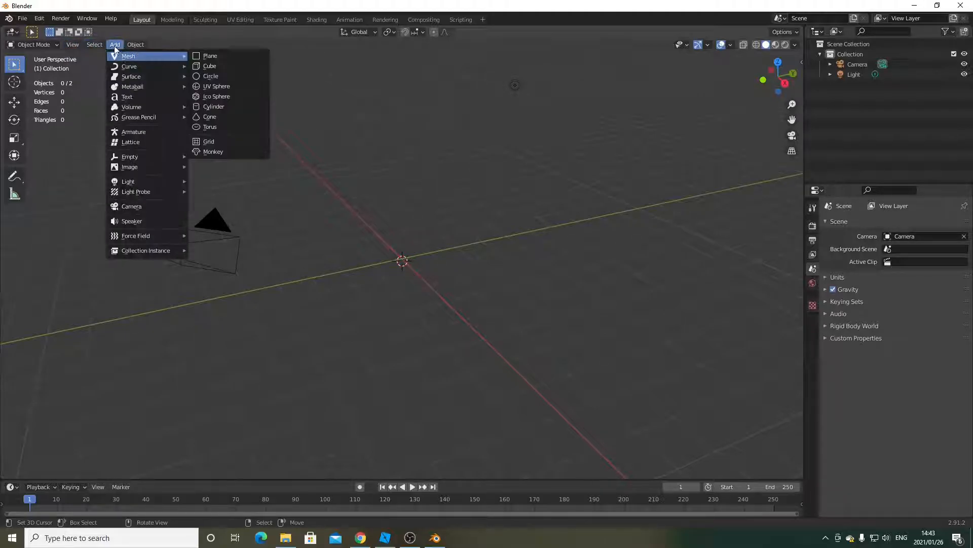
pyautogui.moveTo(210, 56)
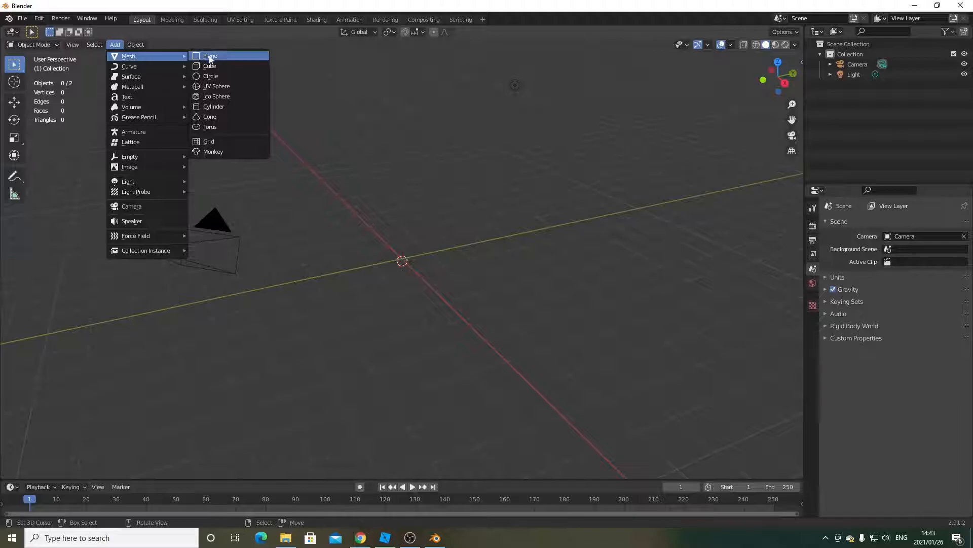
pyautogui.click(209, 56)
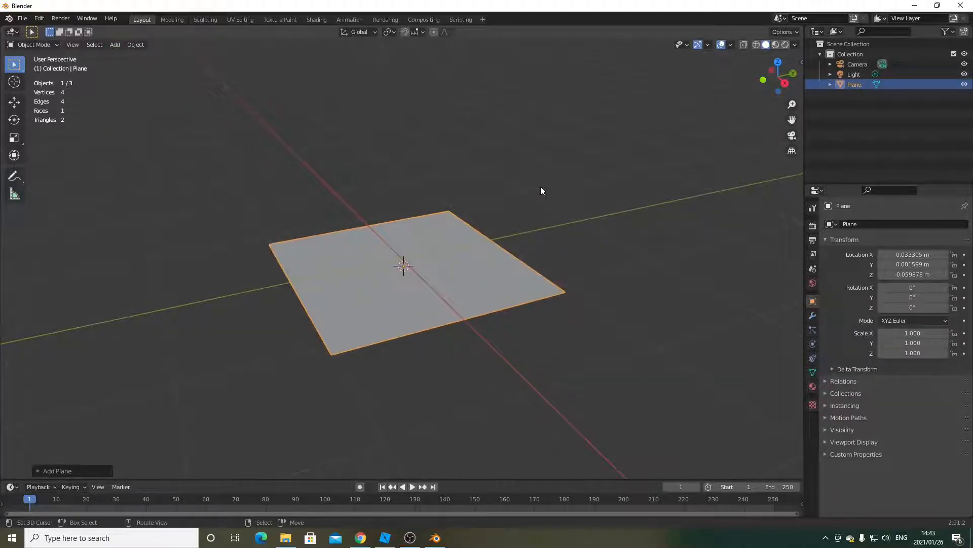
pyautogui.press('Tab')
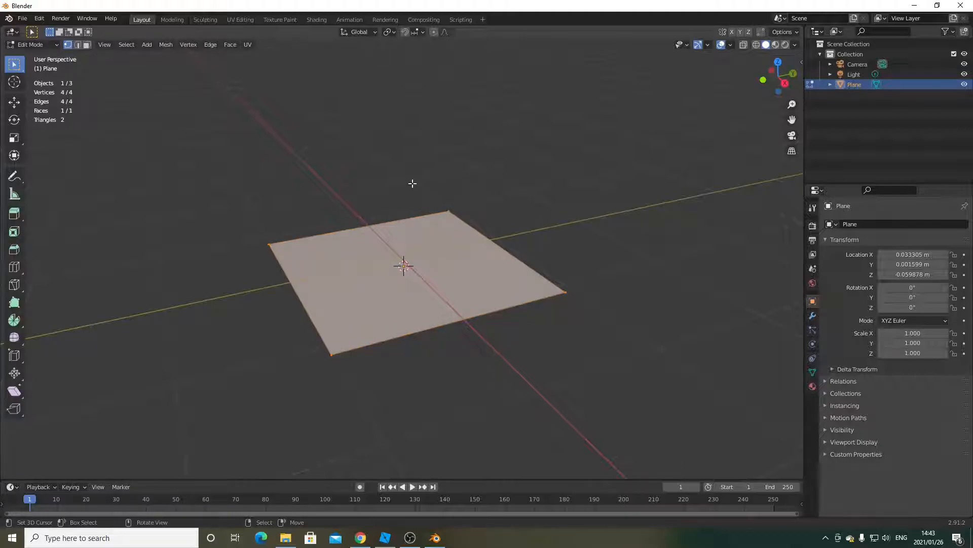
# - Subdivide the plane repeatedly into a dense grid of about 16,600 vertices
pyautogui.rightClick(413, 183)
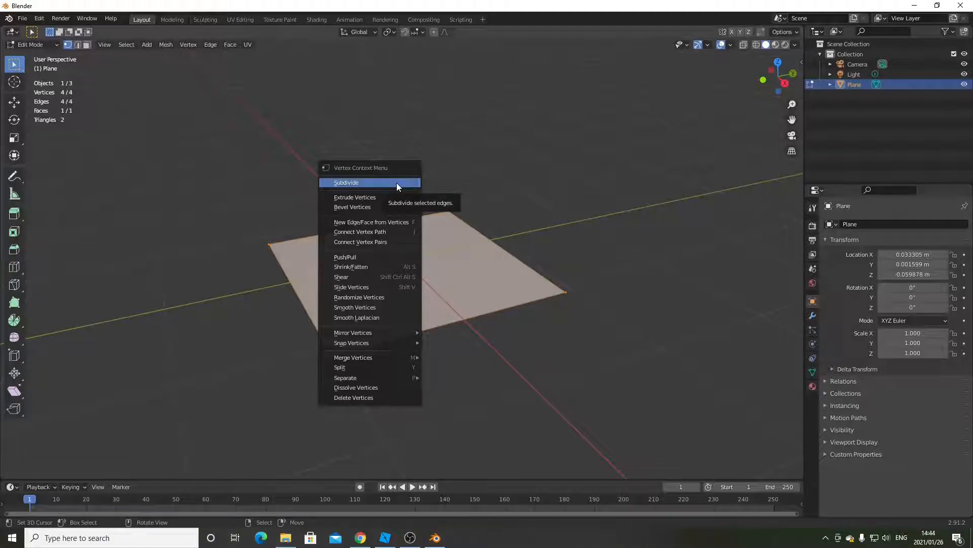
pyautogui.click(347, 182)
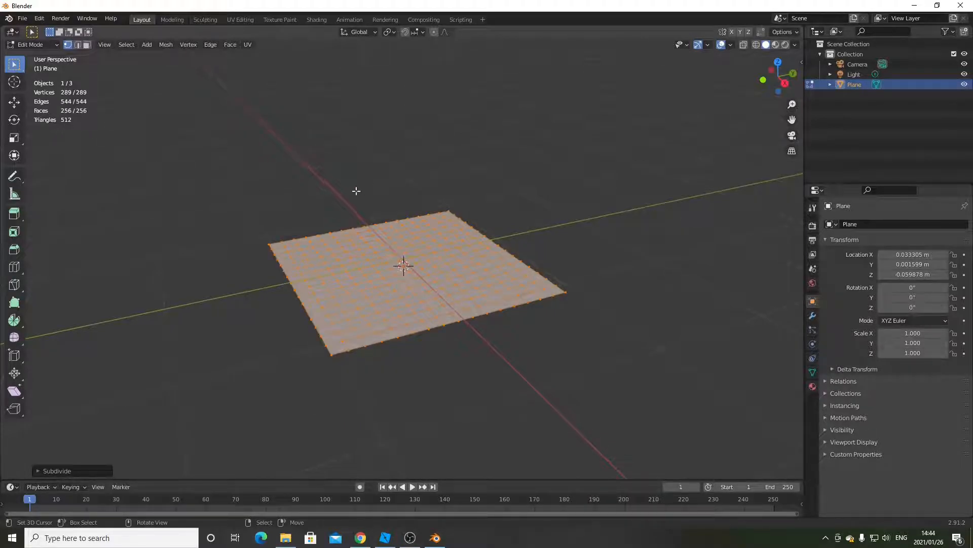
pyautogui.rightClick(403, 265)
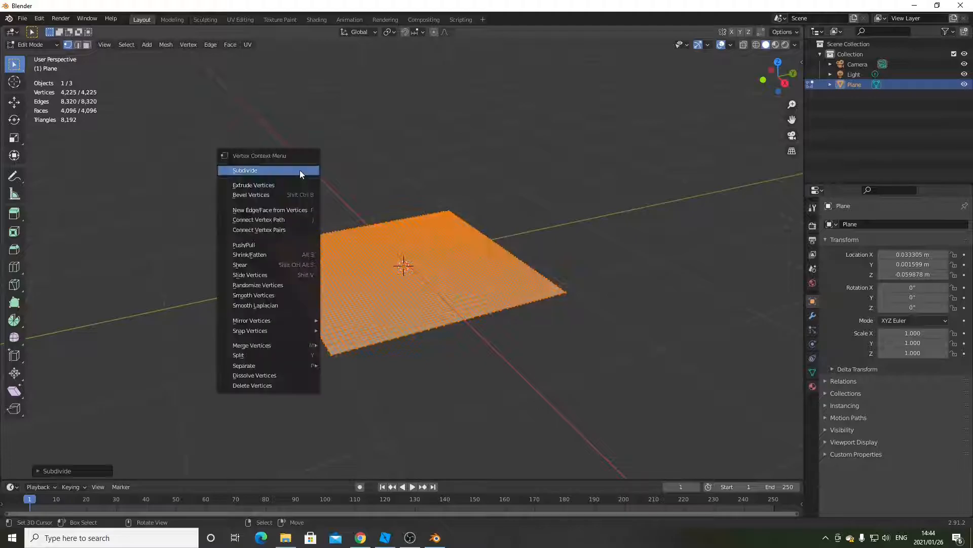
pyautogui.click(245, 170)
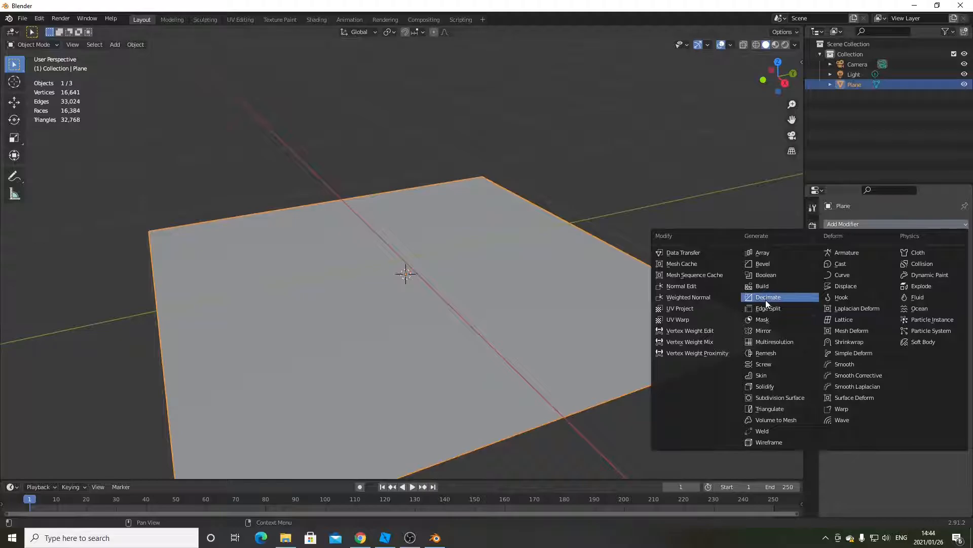
# - Add a Decimate modifier at ratio about 0.31, cutting the plane to roughly 4,760 vertices
pyautogui.click(768, 297)
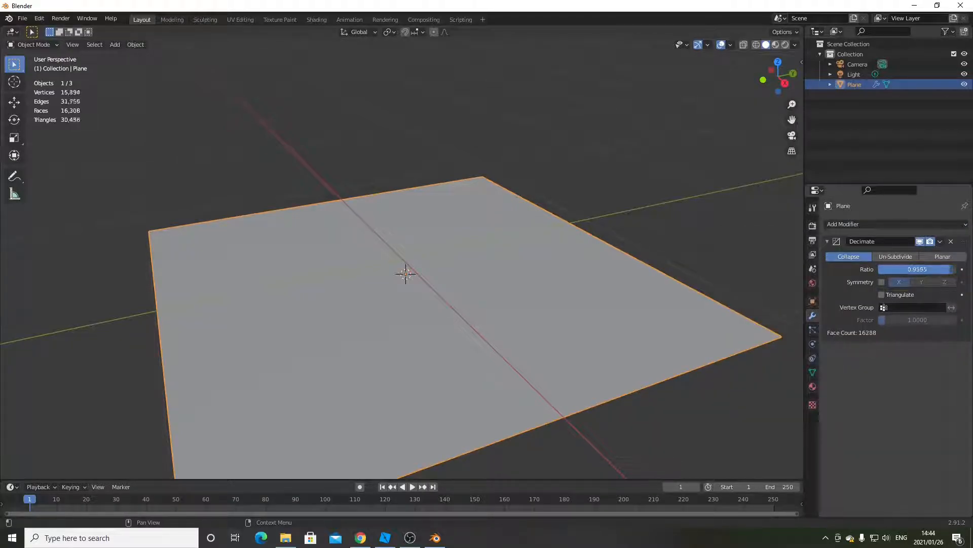
pyautogui.moveTo(931, 269); pyautogui.dragTo(907, 269)
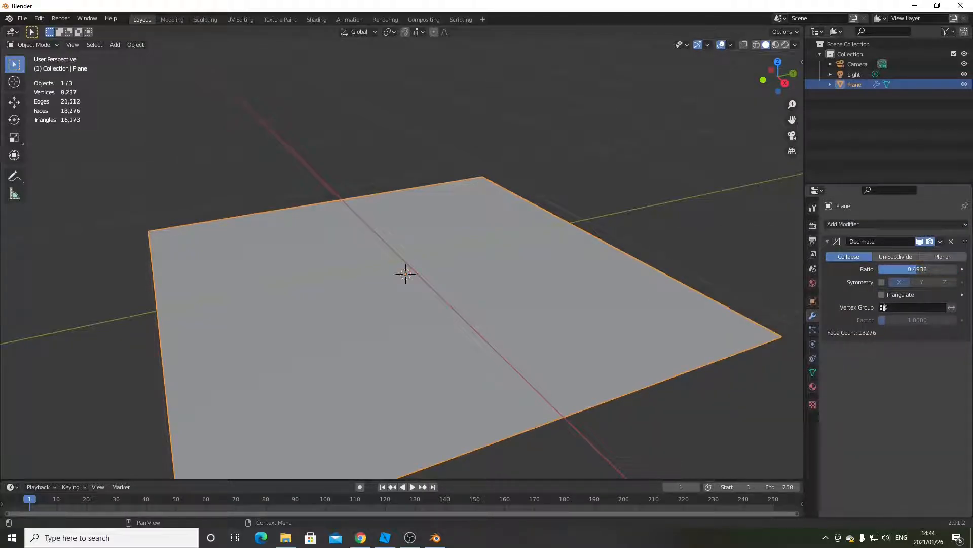
pyautogui.moveTo(925, 269); pyautogui.dragTo(900, 269)
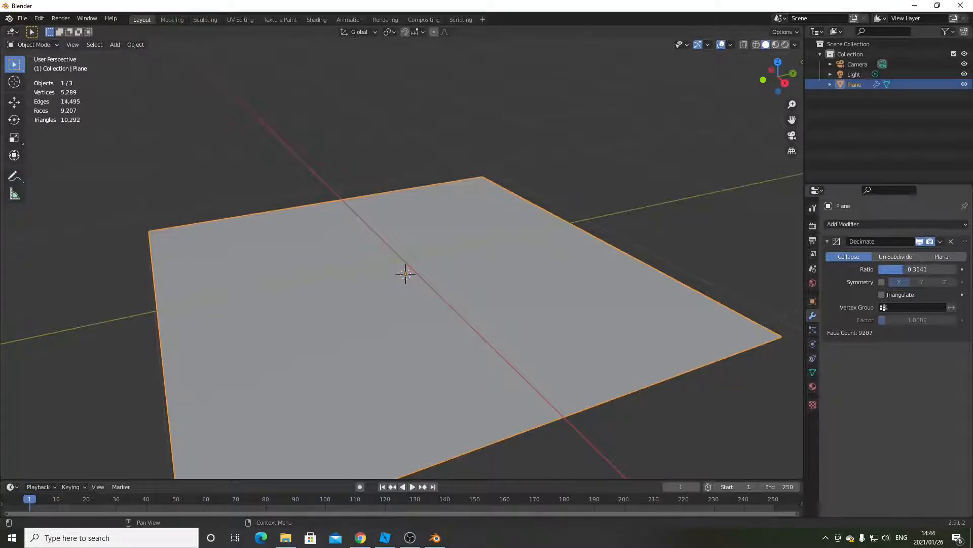
pyautogui.moveTo(913, 269); pyautogui.dragTo(895, 268)
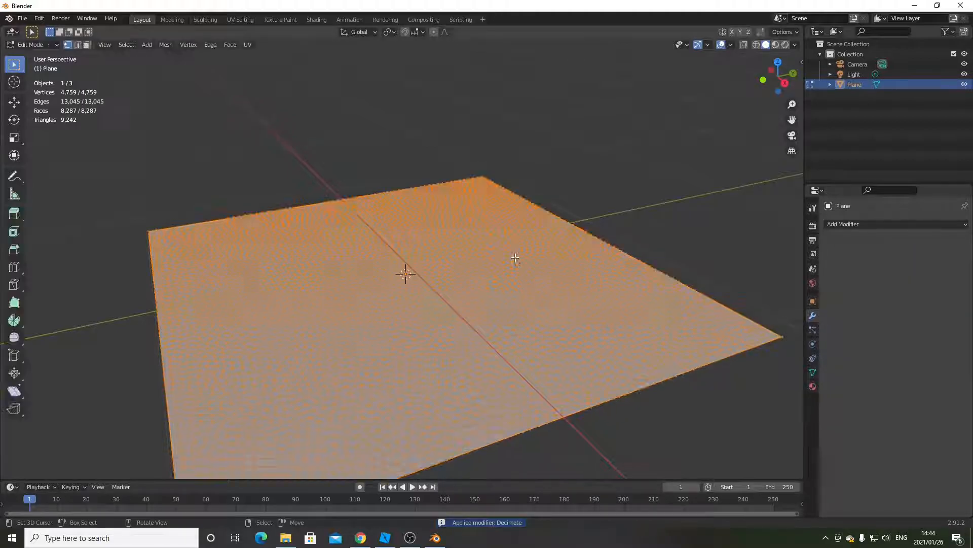
pyautogui.press('Tab')
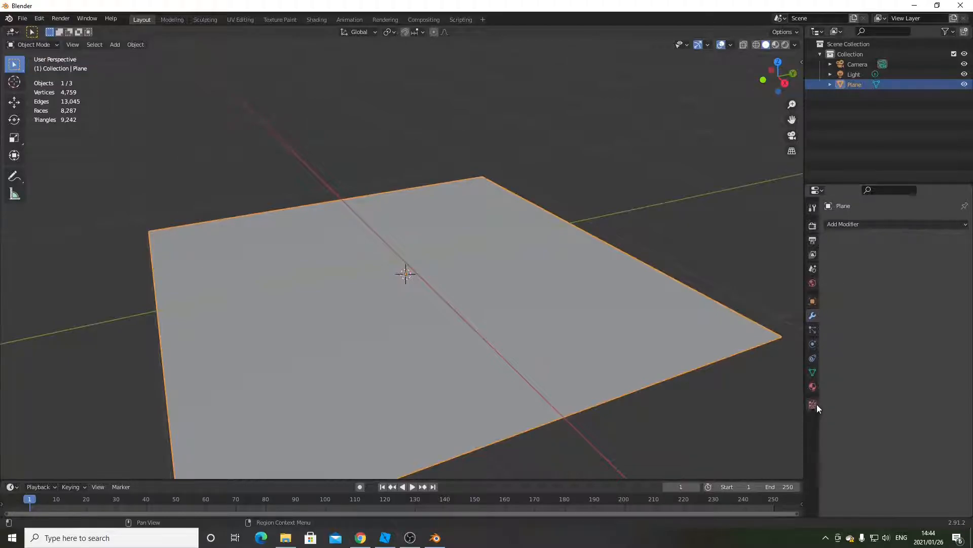
# - Create a new texture and load Cliff height.png from the Rock Texture folder into it
pyautogui.click(813, 405)
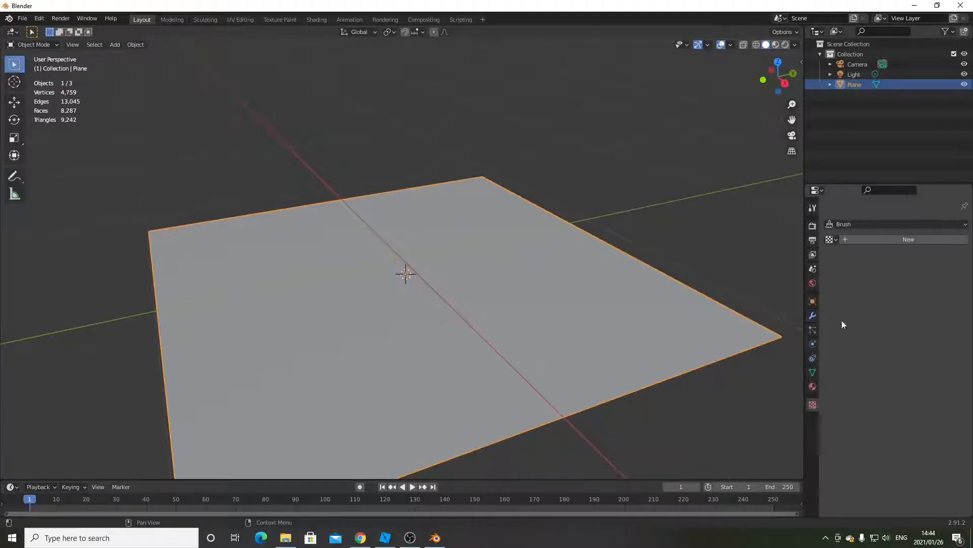
pyautogui.click(908, 239)
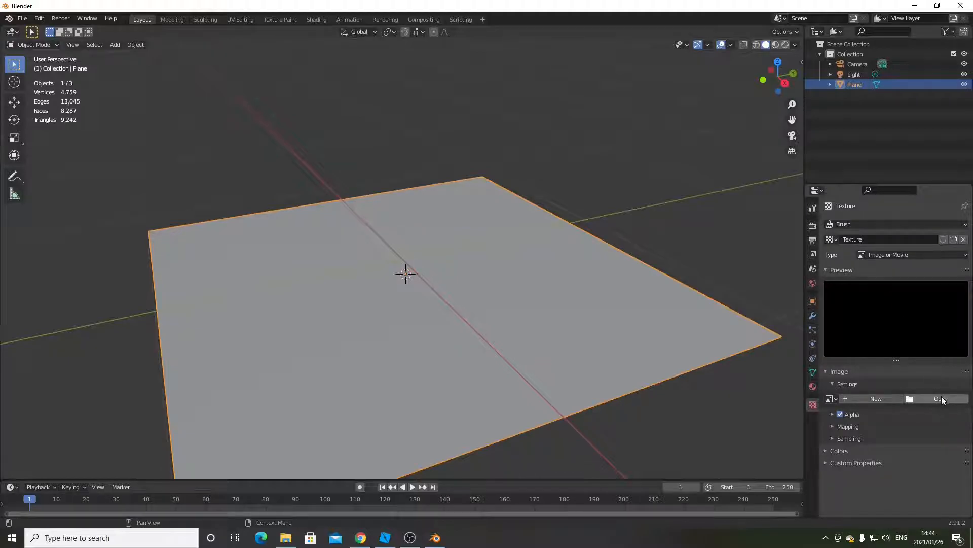
pyautogui.click(939, 398)
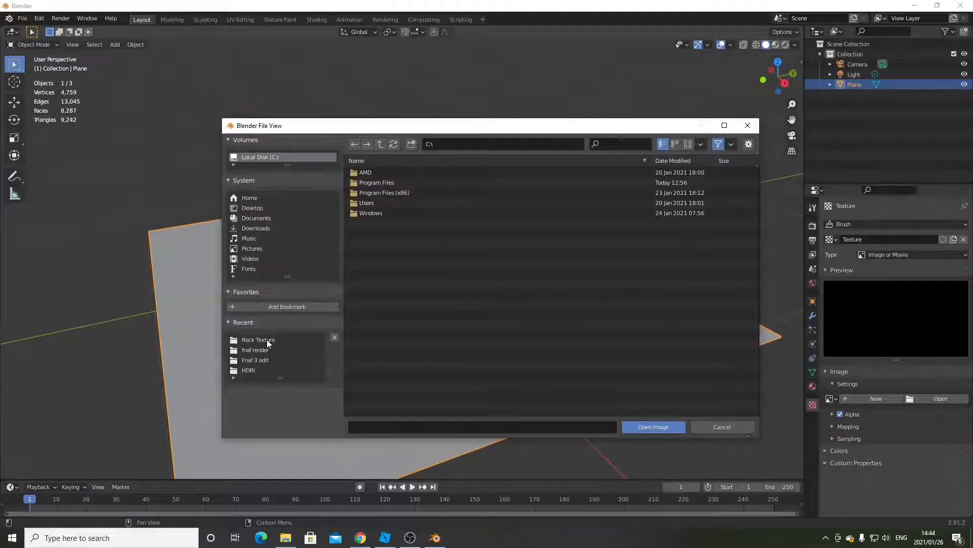
pyautogui.doubleClick(257, 339)
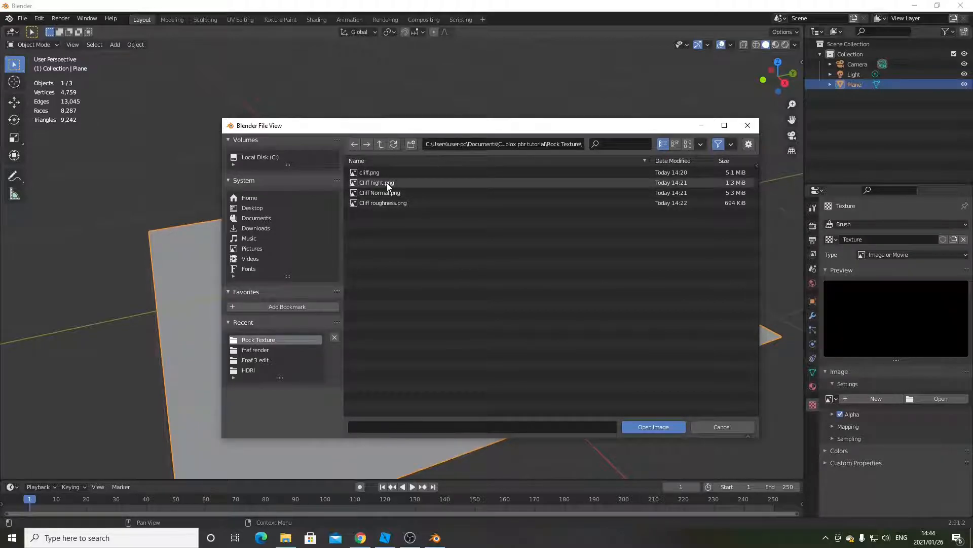
pyautogui.click(652, 427)
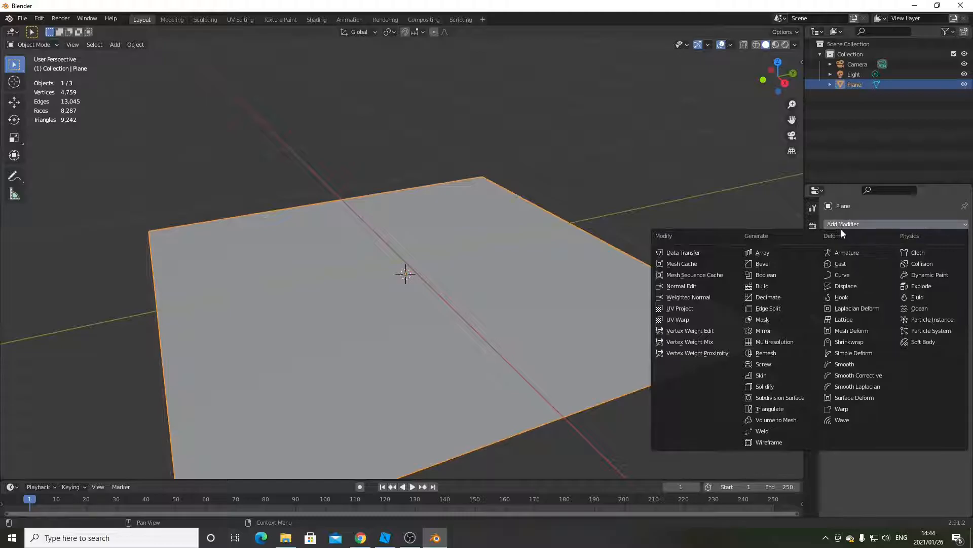
pyautogui.moveTo(846, 286)
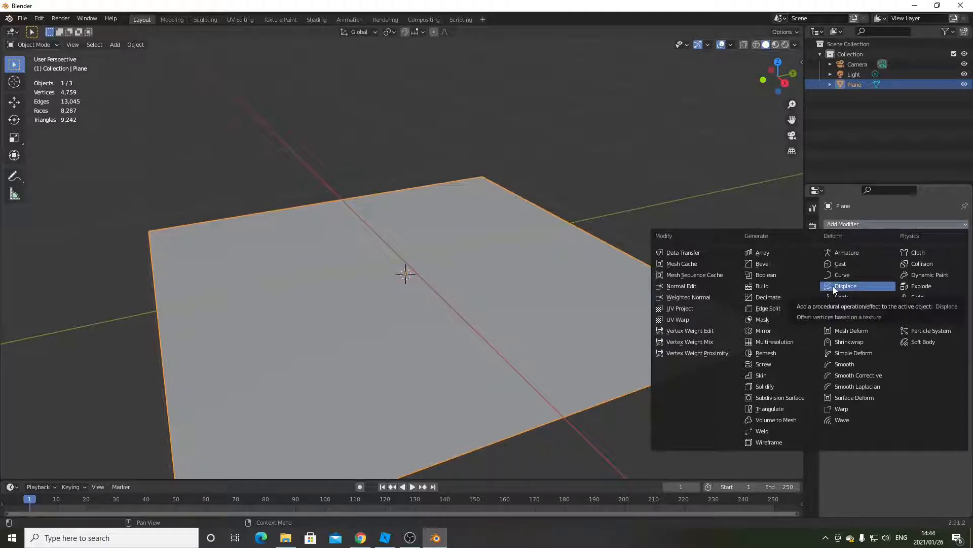
# - Add a Displace modifier using the height texture at low strength and shade the terrain smooth
pyautogui.click(846, 286)
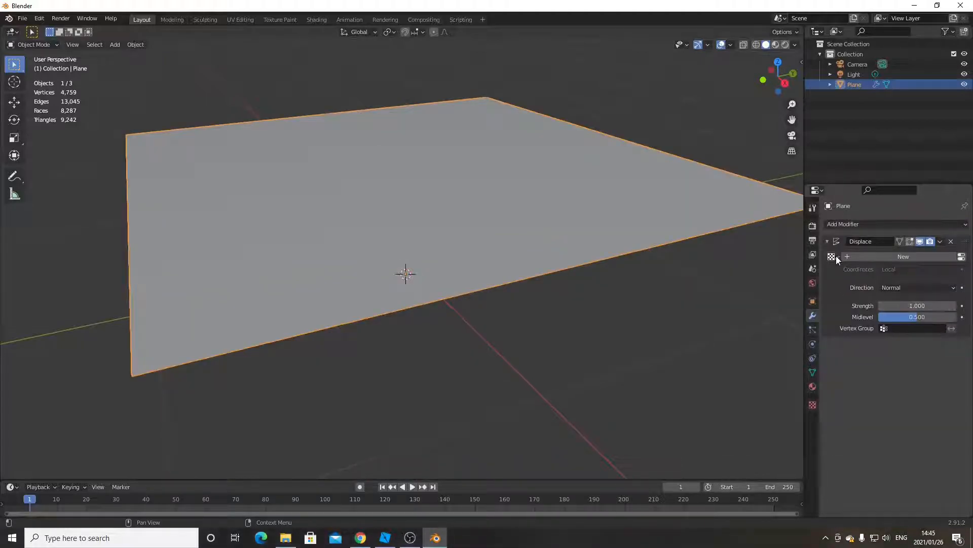
pyautogui.click(832, 257)
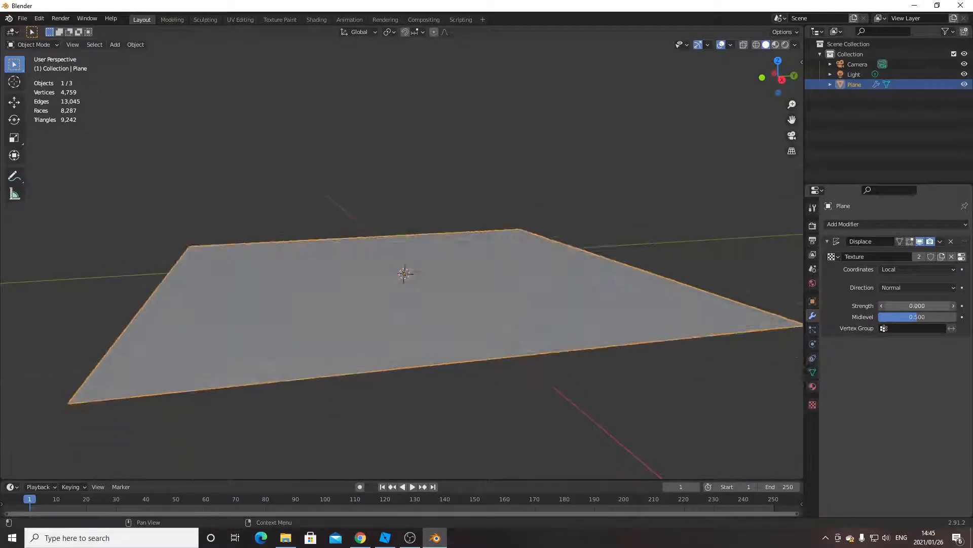
pyautogui.write('0.1')
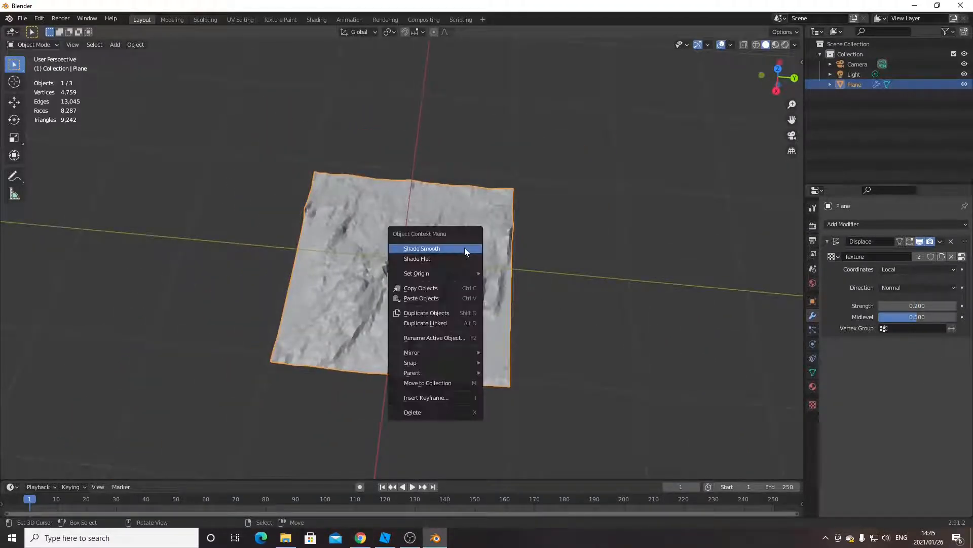
pyautogui.click(422, 248)
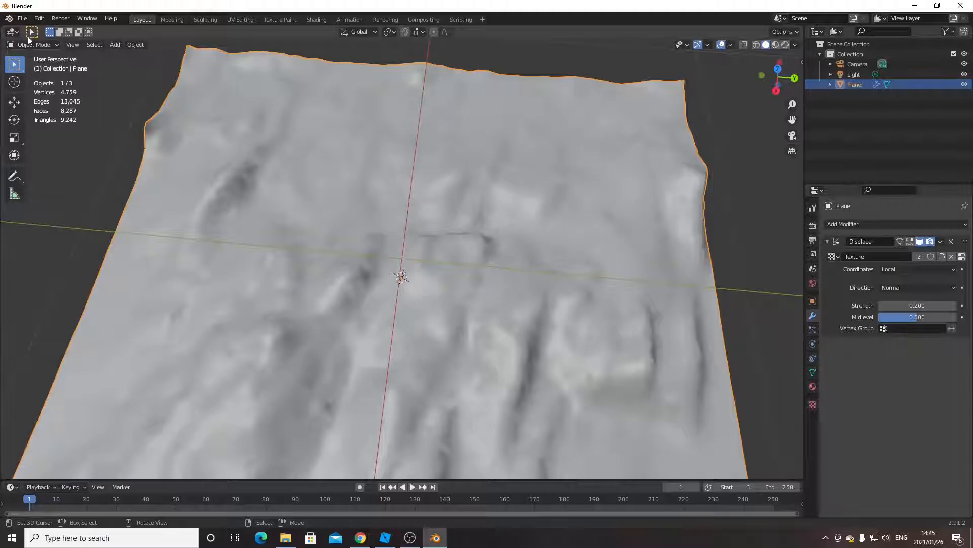
# - Export the rock terrain as an FBX file and switch over to Roblox Studio
pyautogui.click(38, 165)
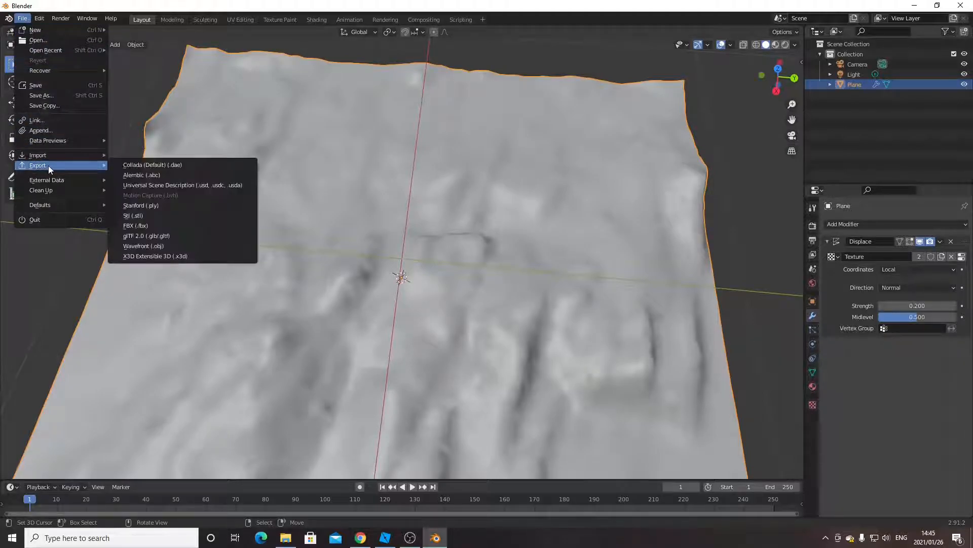
pyautogui.moveTo(135, 226)
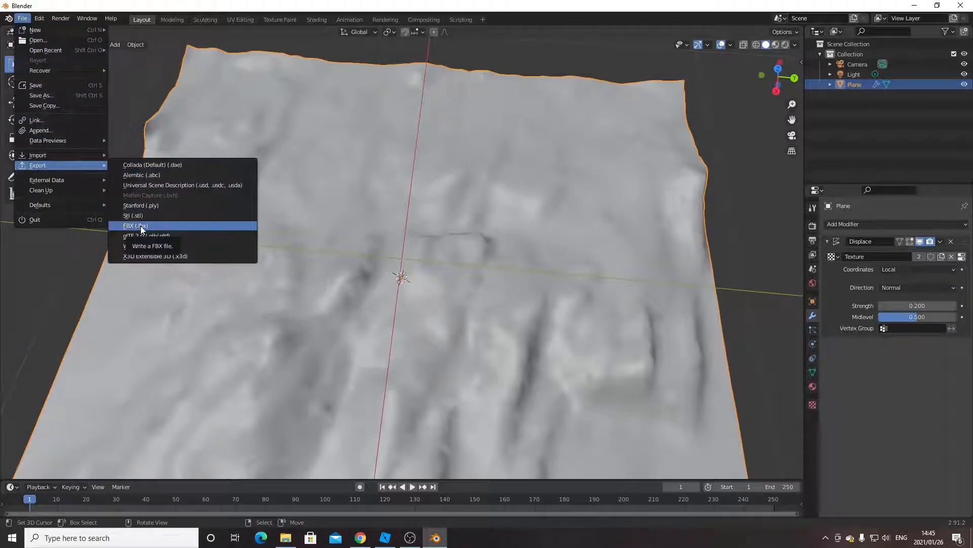
pyautogui.click(135, 225)
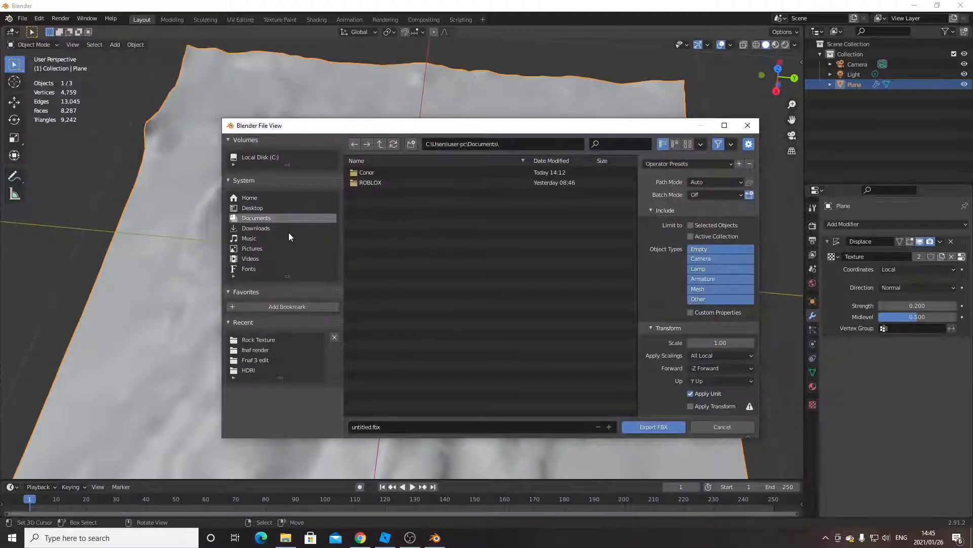
pyautogui.click(721, 427)
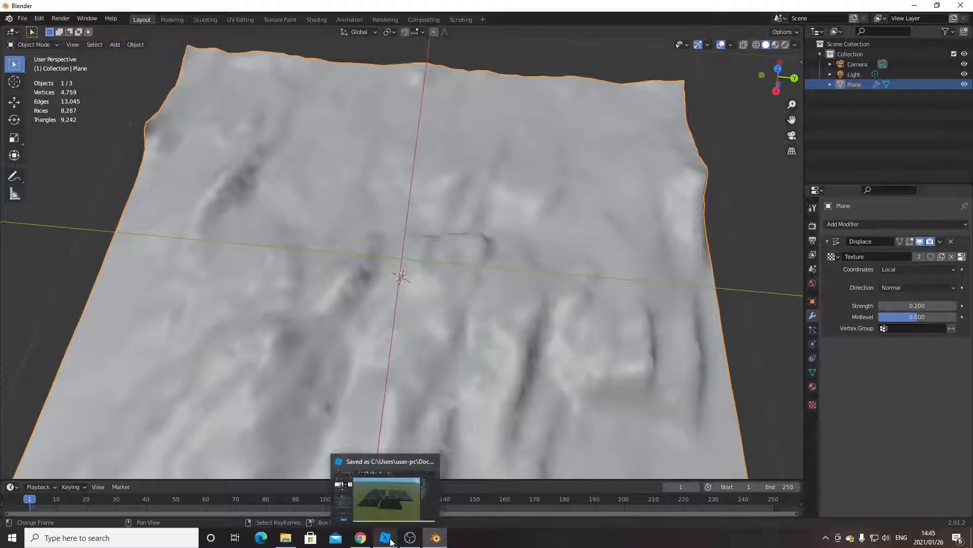
pyautogui.click(383, 538)
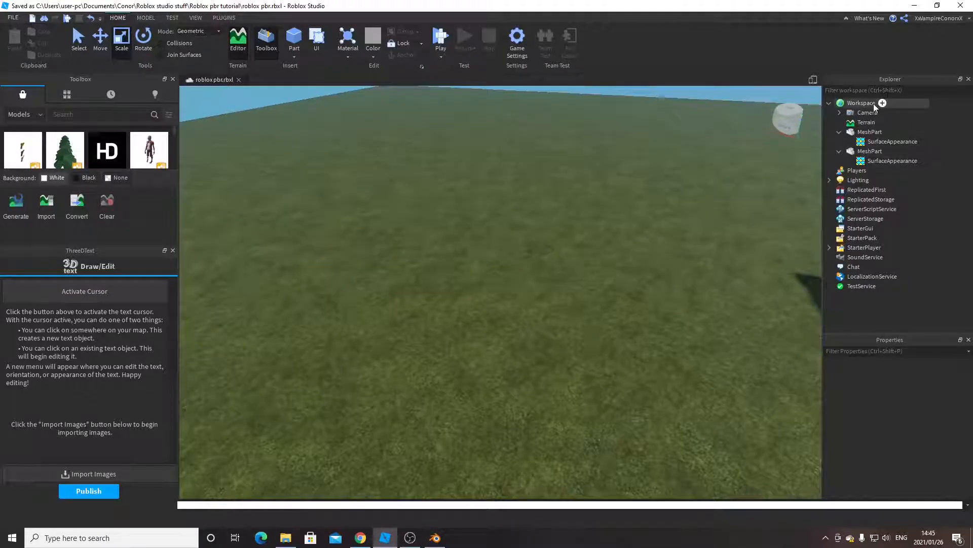
# - Insert a MeshPart in Workspace and load Rock.fbx into it, accepting the resize
pyautogui.click(882, 103)
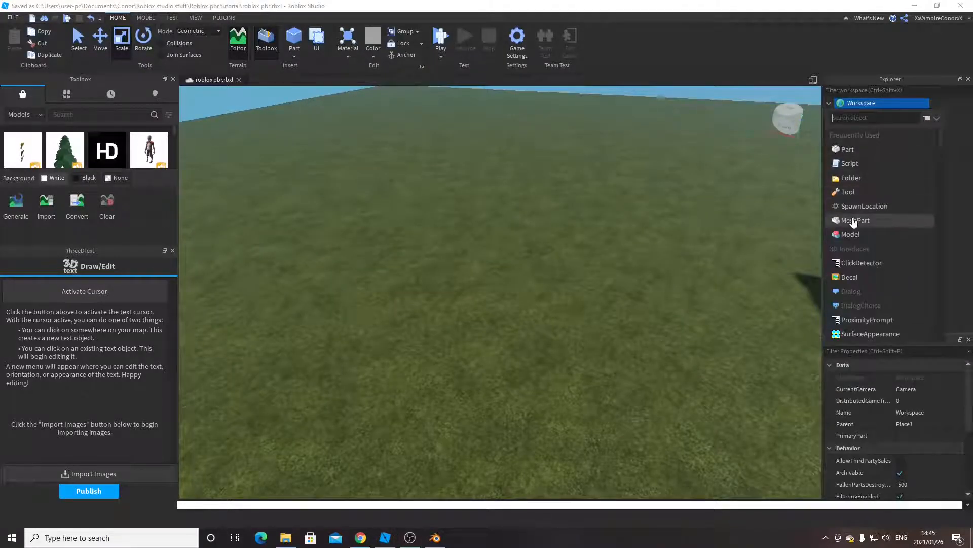
pyautogui.click(870, 220)
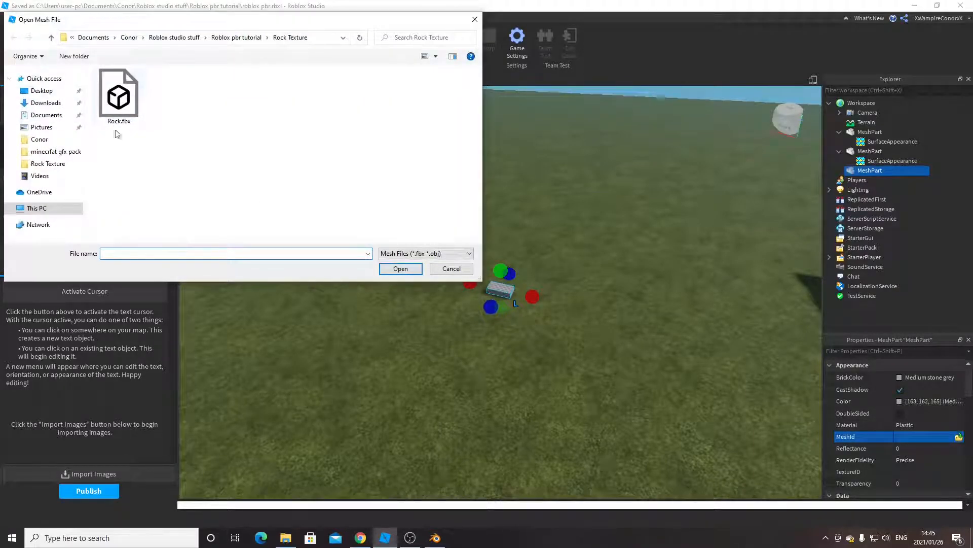
pyautogui.click(451, 268)
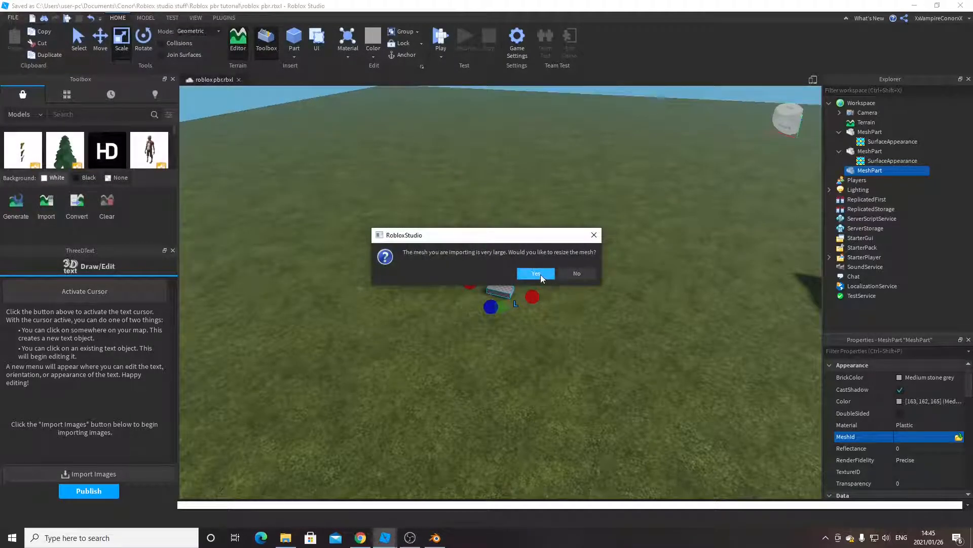
pyautogui.click(535, 273)
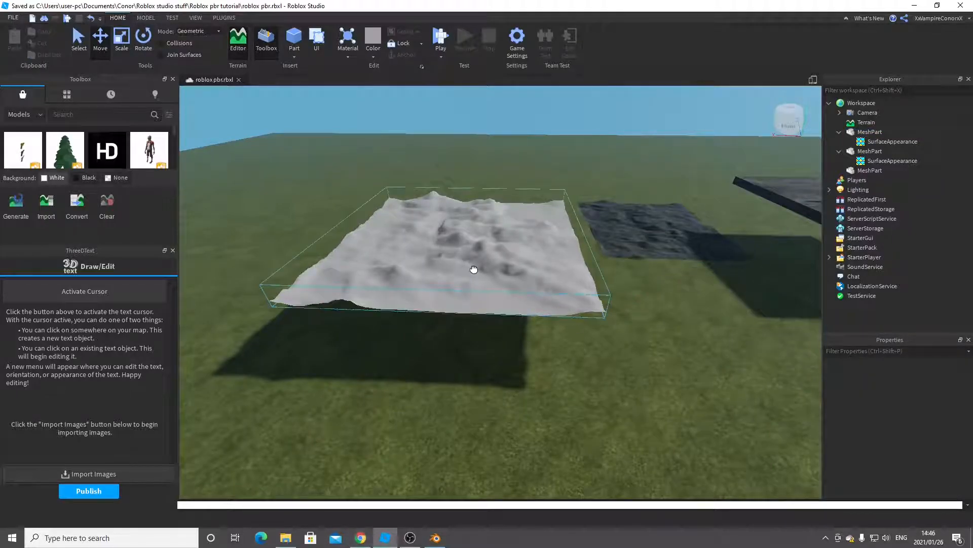
pyautogui.click(892, 142)
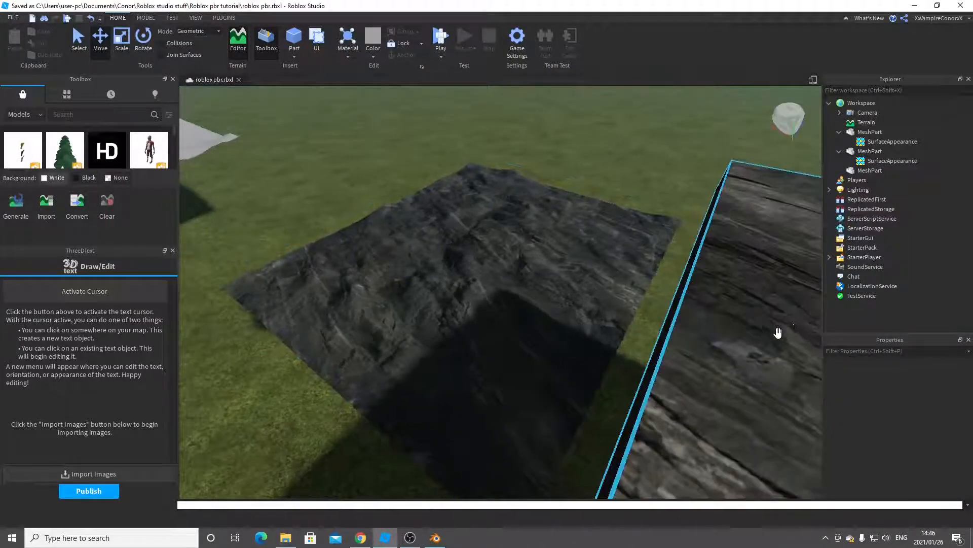
pyautogui.moveTo(778, 332); pyautogui.dragTo(598, 311)
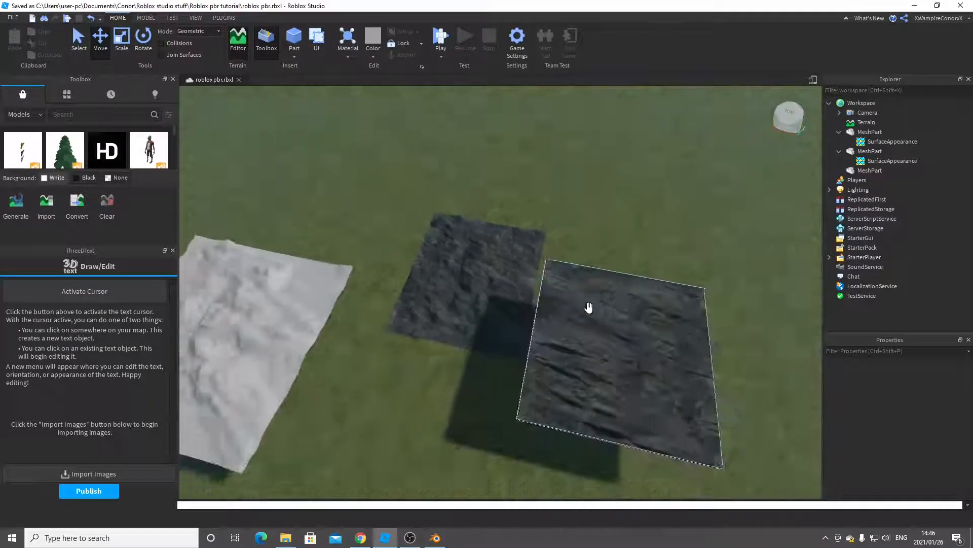
pyautogui.click(614, 347)
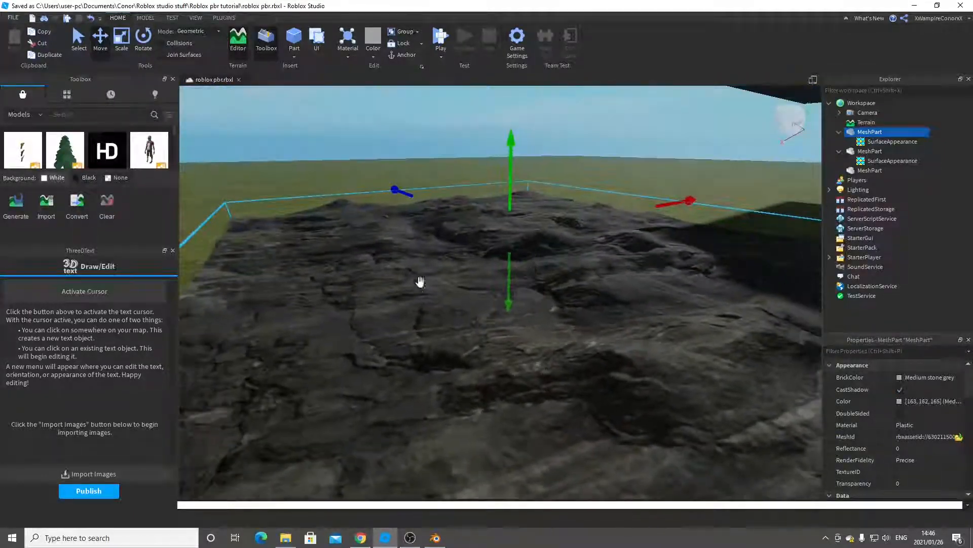
pyautogui.moveTo(420, 281); pyautogui.dragTo(400, 285)
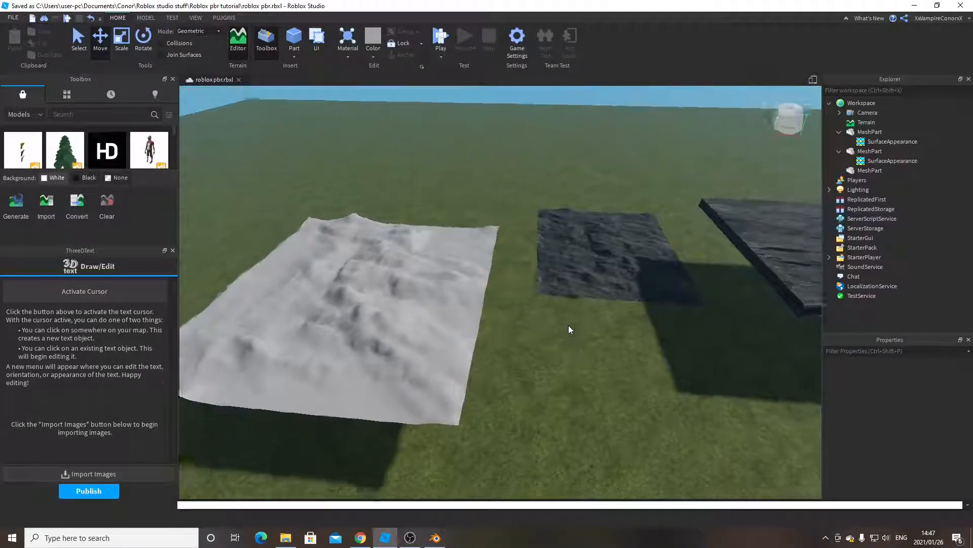
pyautogui.click(621, 258)
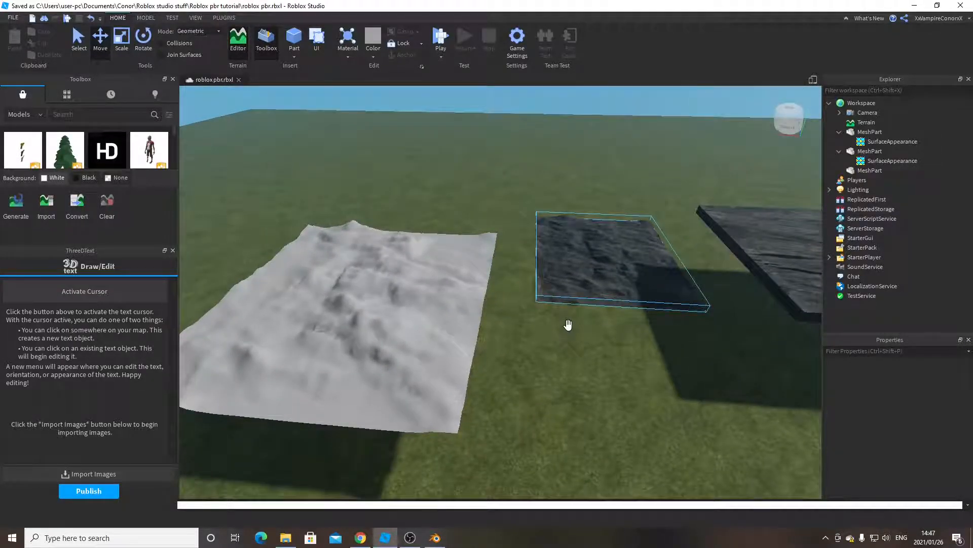
pyautogui.moveTo(577, 241)
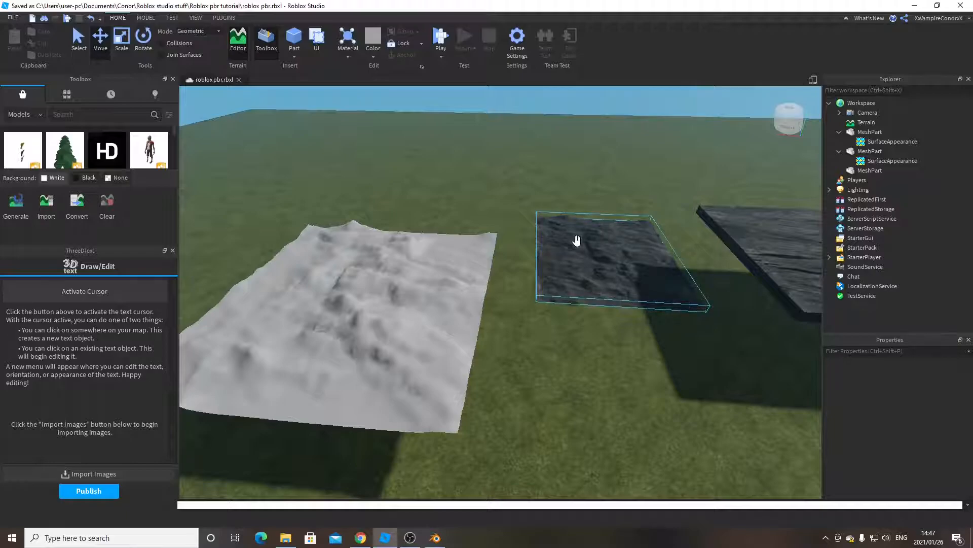
pyautogui.moveTo(585, 238)
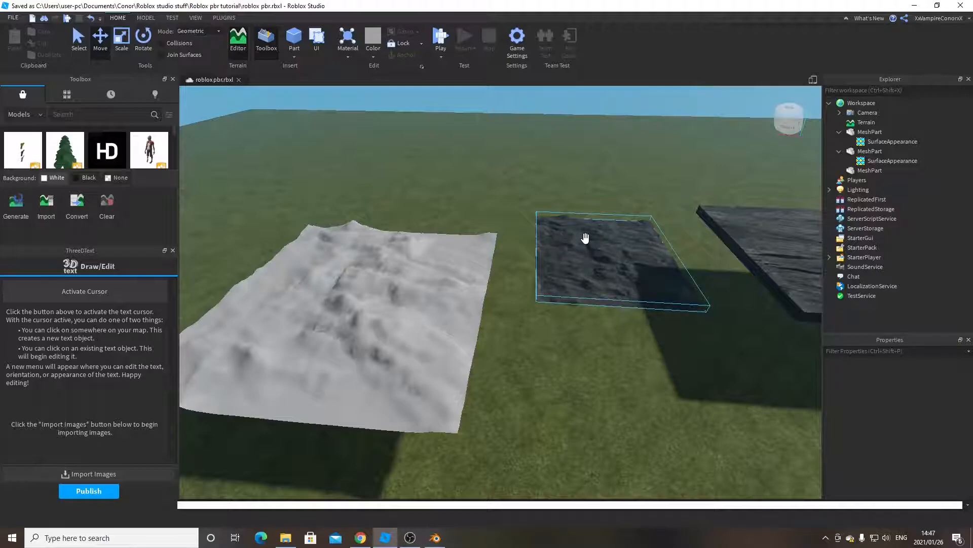